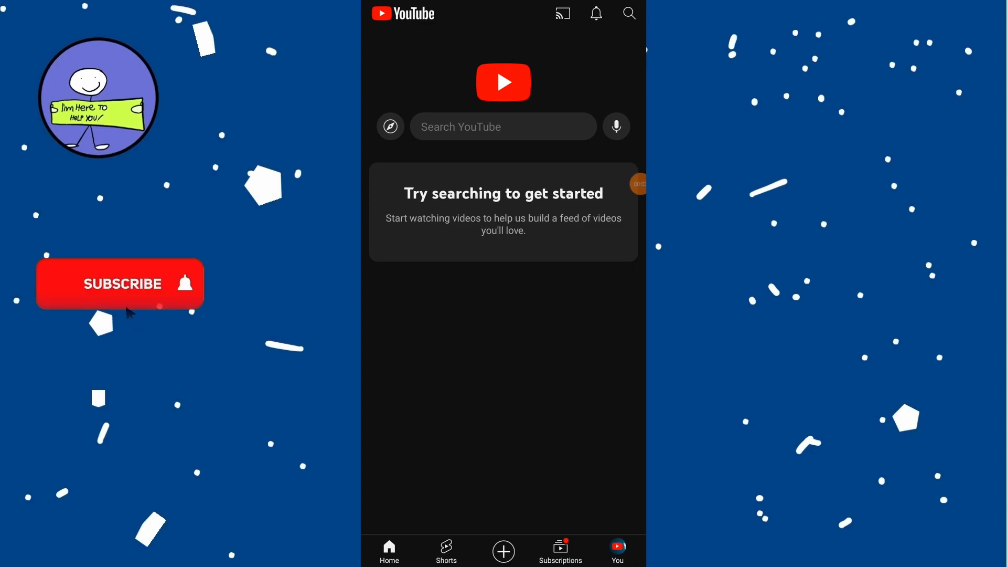
Go to the You account page with history and playlists
left_click(119, 283)
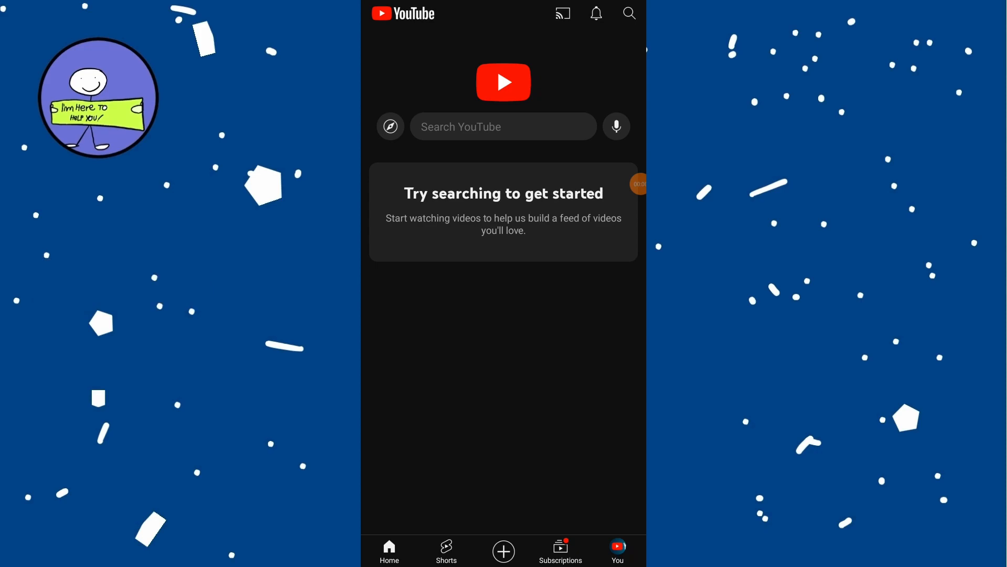
left_click(616, 550)
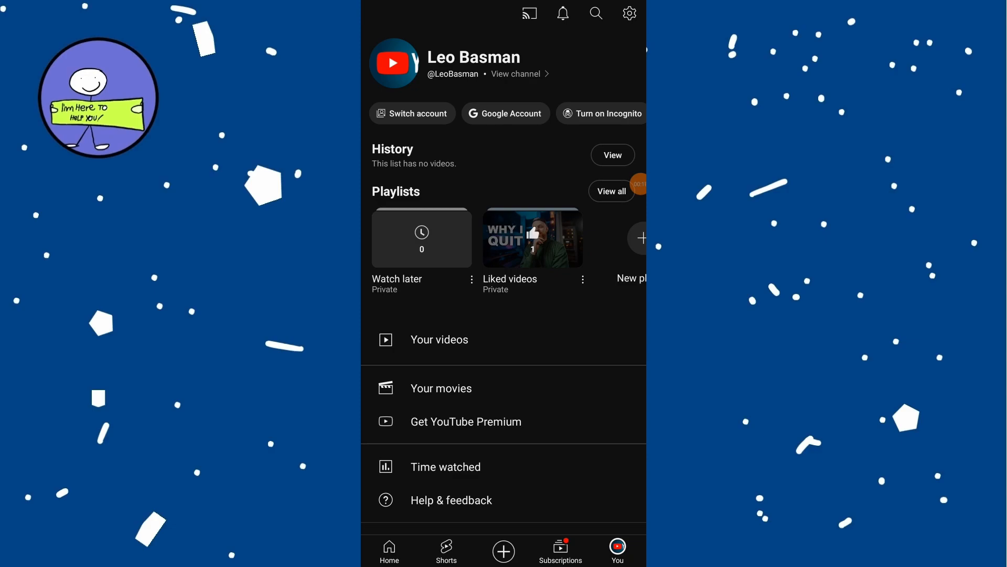
Show Your videos filtered to Shorts, listing the May 17, 2024 Short
left_click(440, 339)
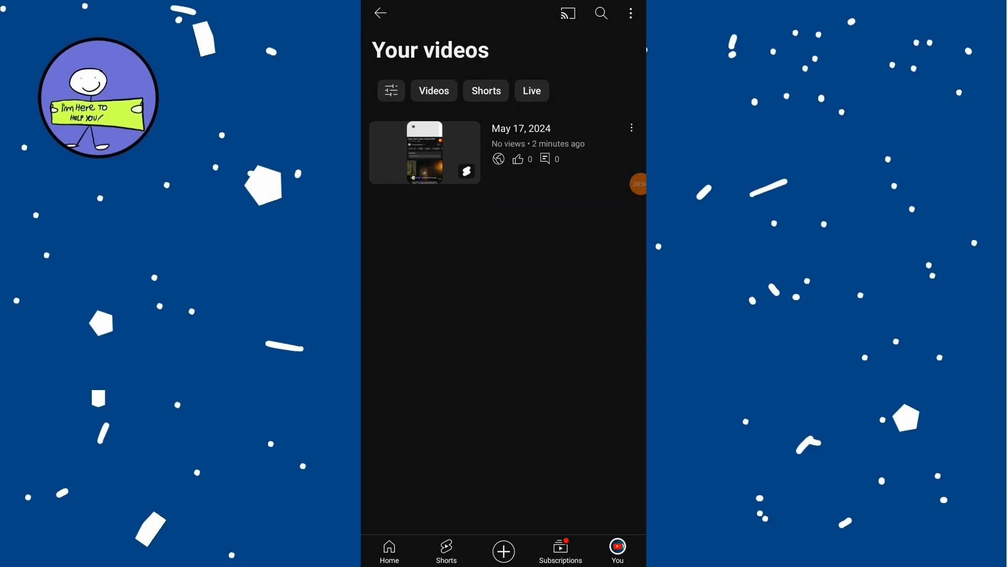
scroll("up", 3)
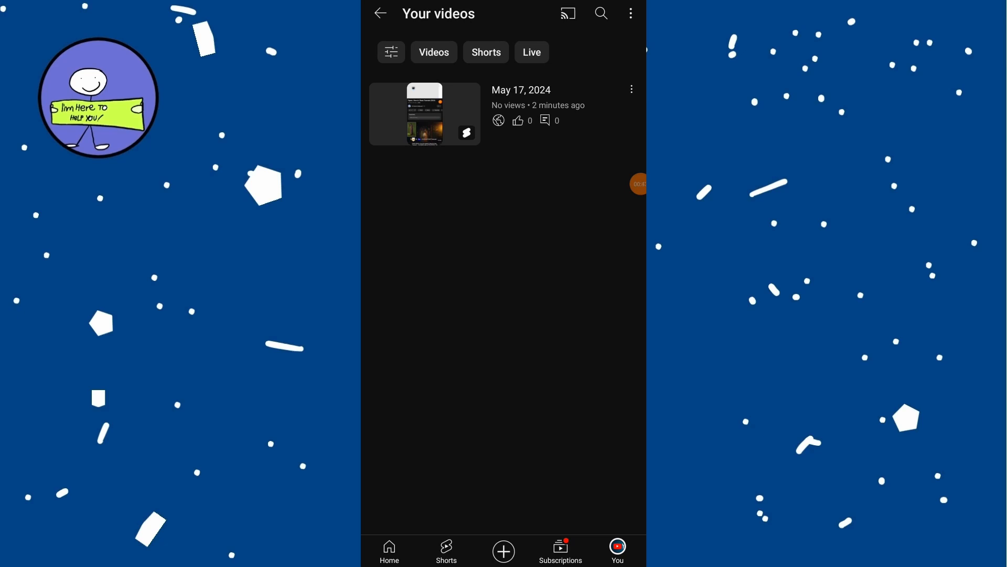
left_click(486, 52)
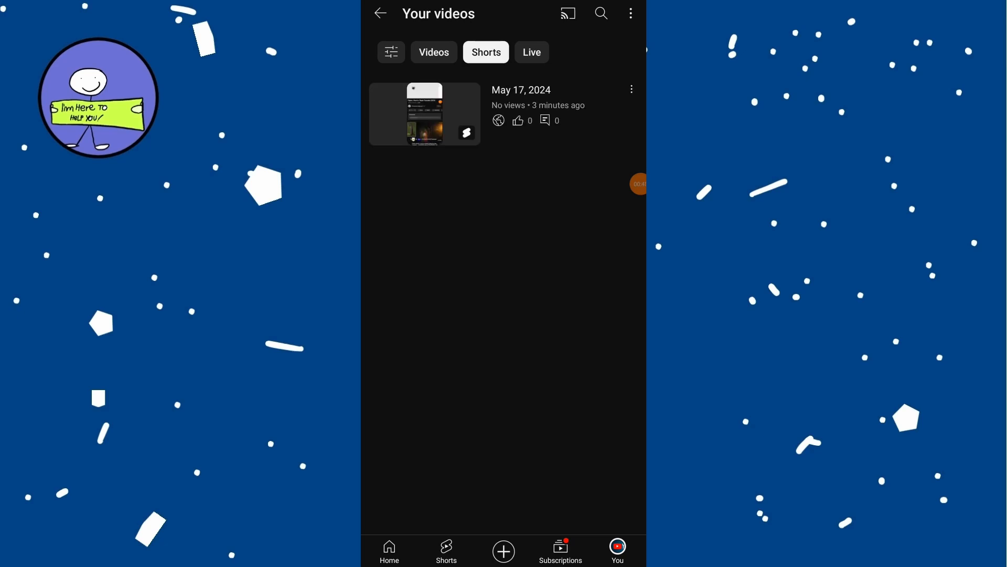
Bring up the uploaded Short's three-dot options menu
left_click(630, 89)
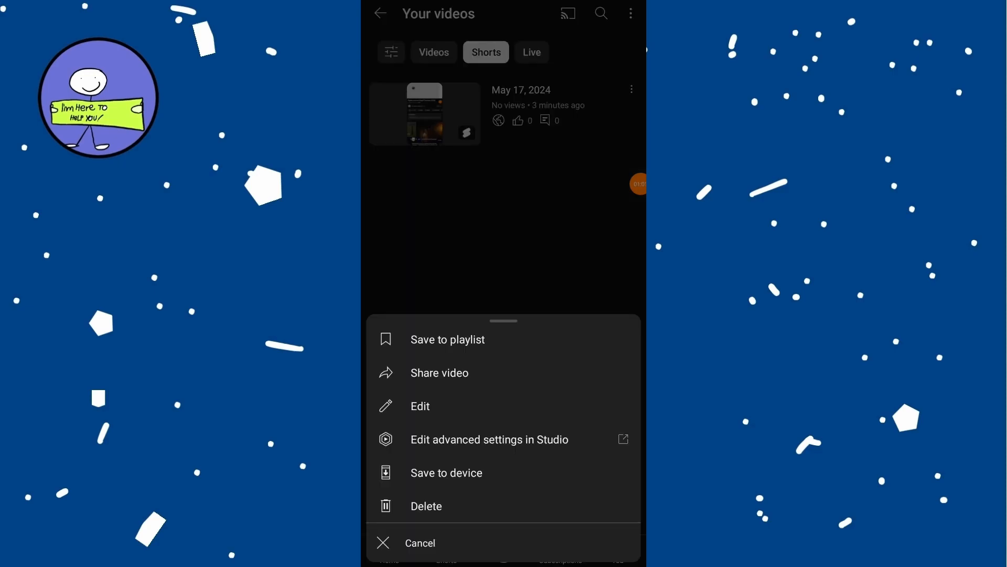
Delete the Short and confirm, leaving the Shorts list empty
left_click(426, 506)
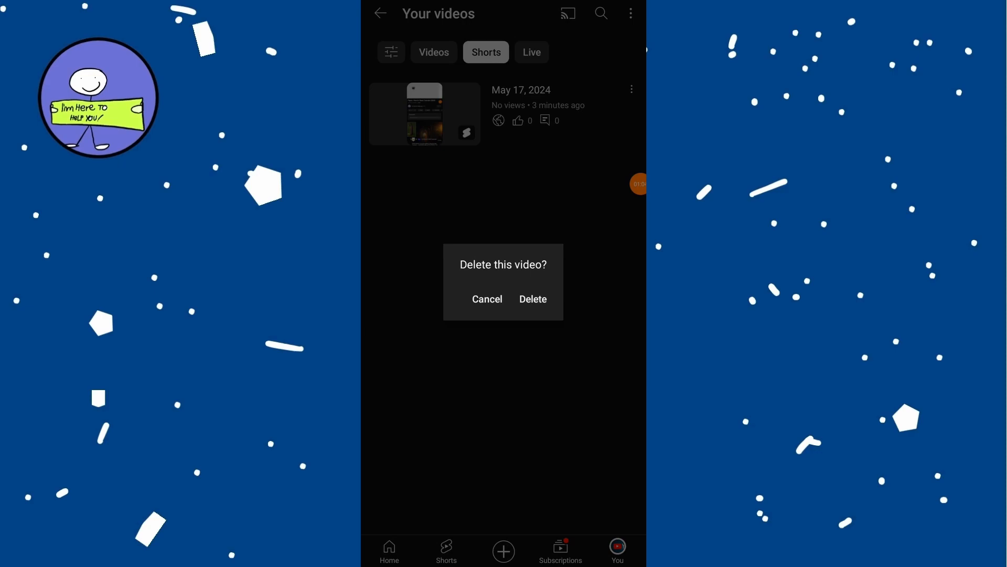
left_click(532, 298)
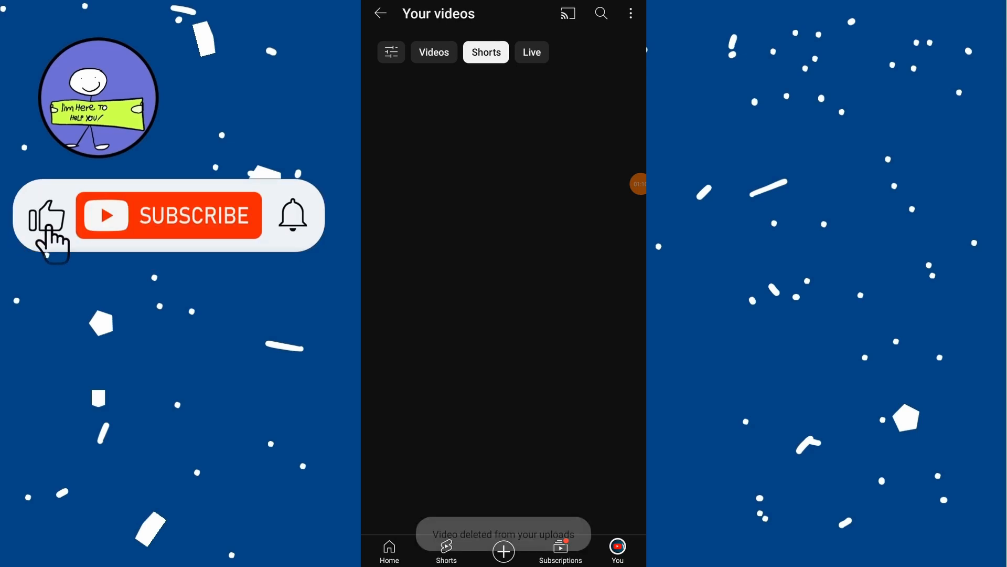